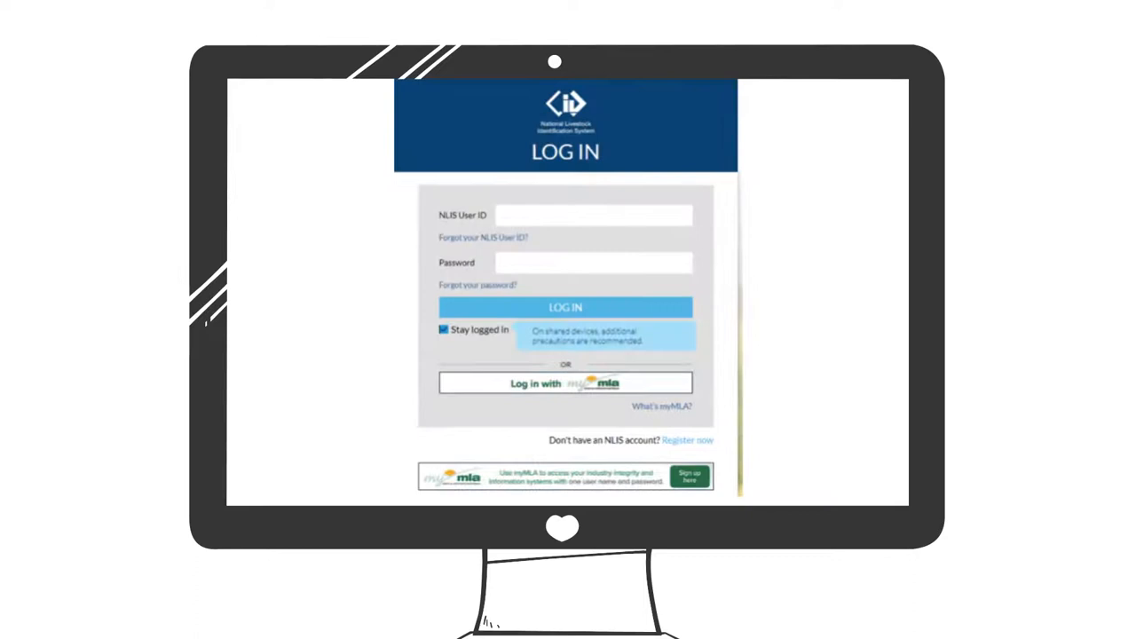
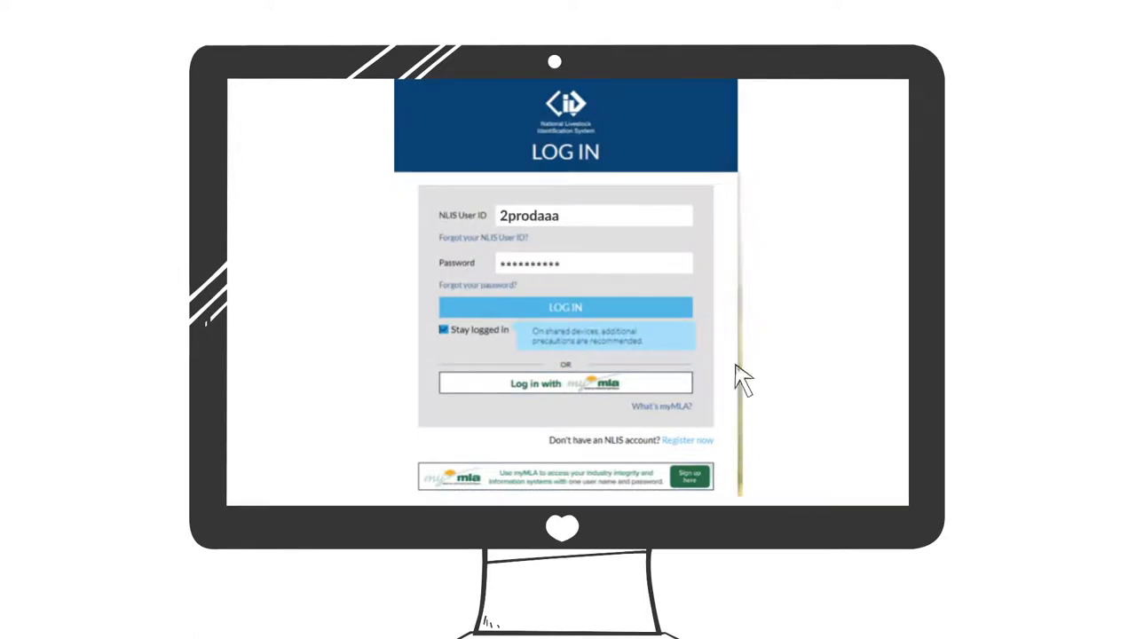
{"action": "left_click", "coordinate": [566, 307]}
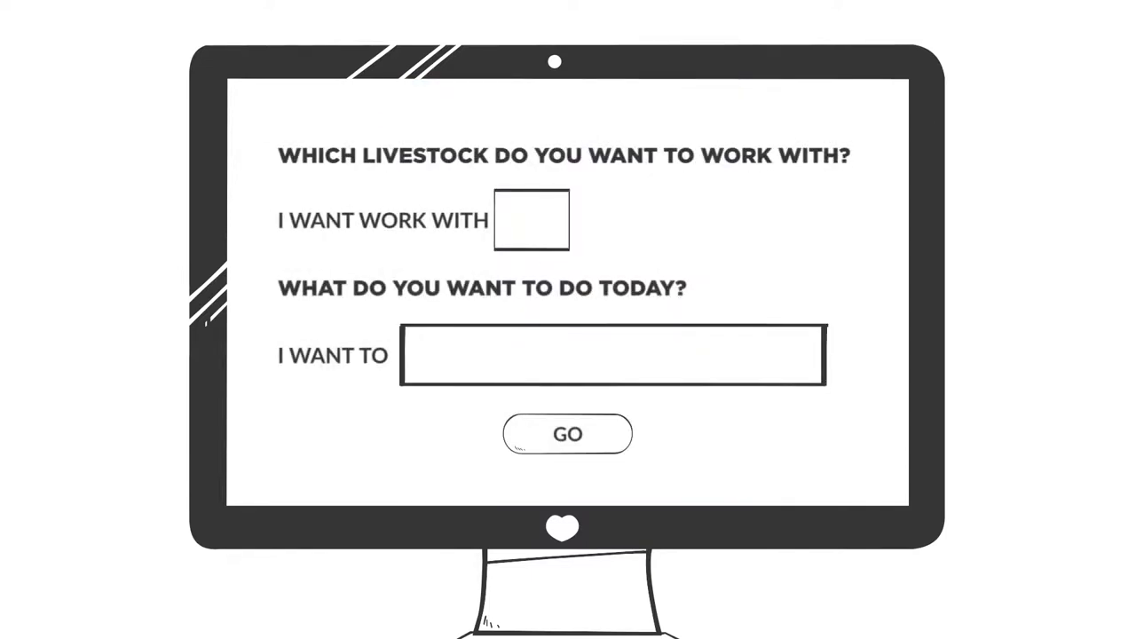
Step: Choose cattle and 'Notify the database of livestock moved onto my property', then go
{"action": "type", "text": "livestock moved onto my property"}
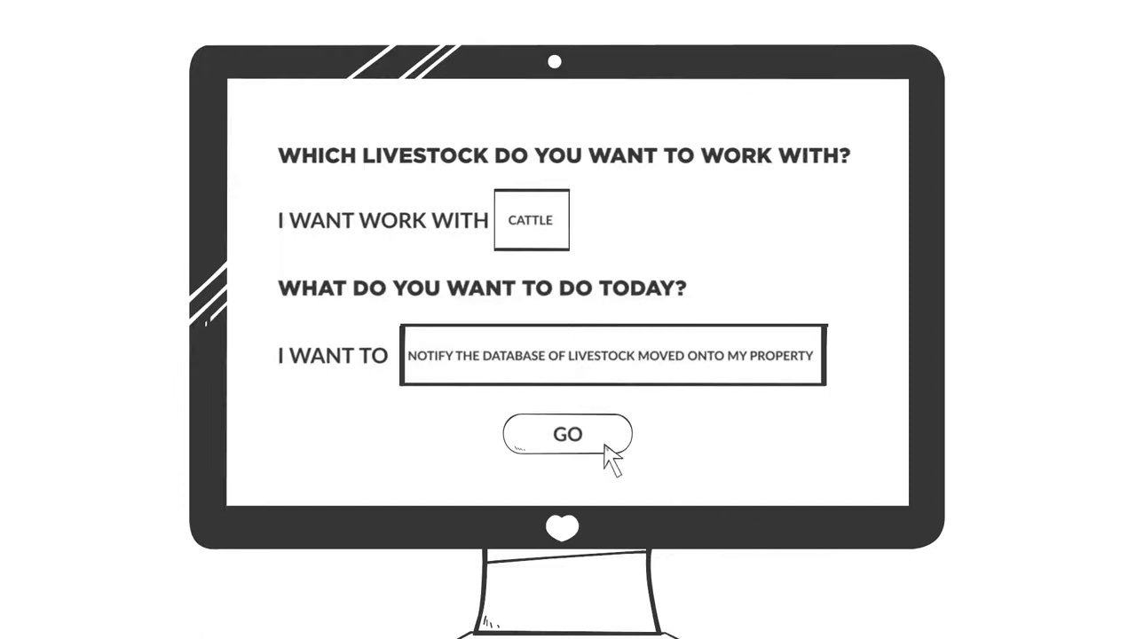
{"action": "left_click", "coordinate": [567, 434]}
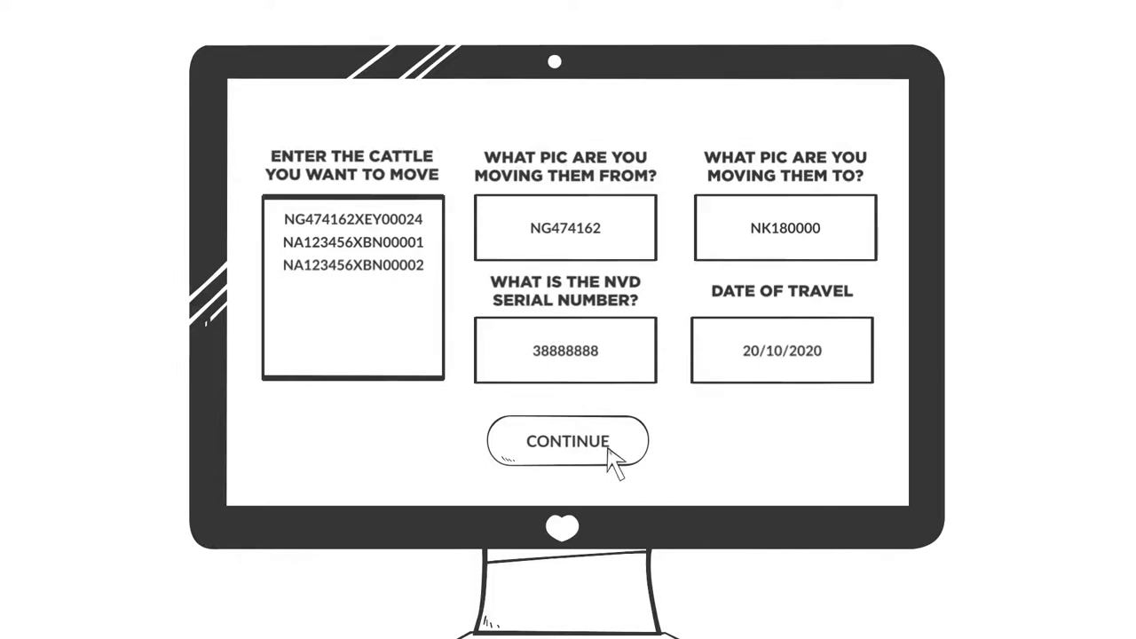
{"action": "left_click", "coordinate": [567, 441]}
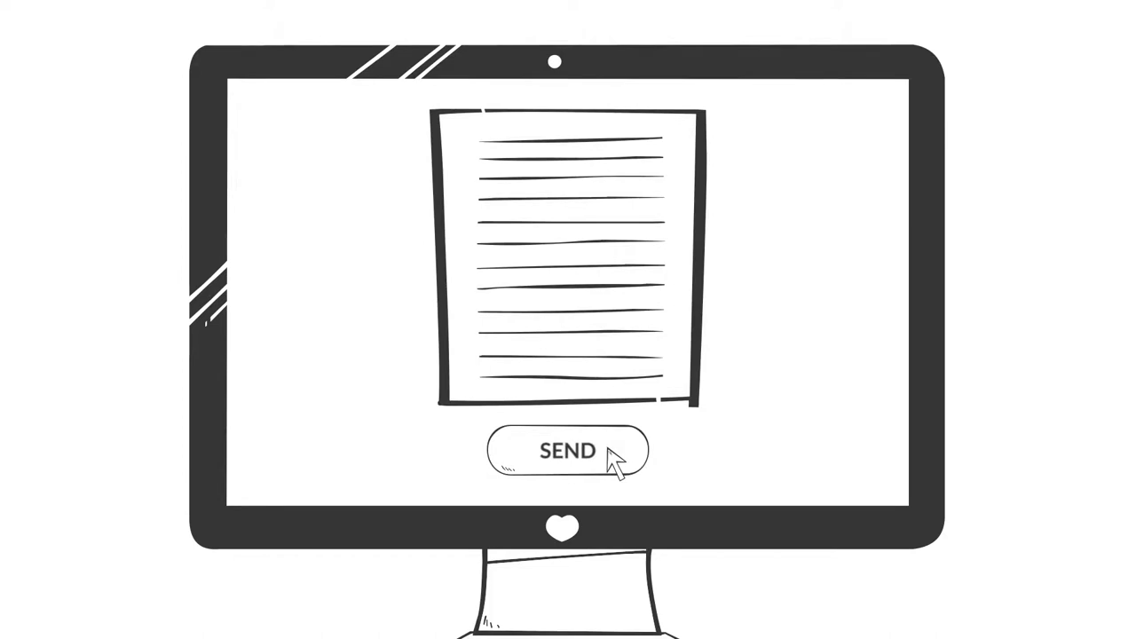